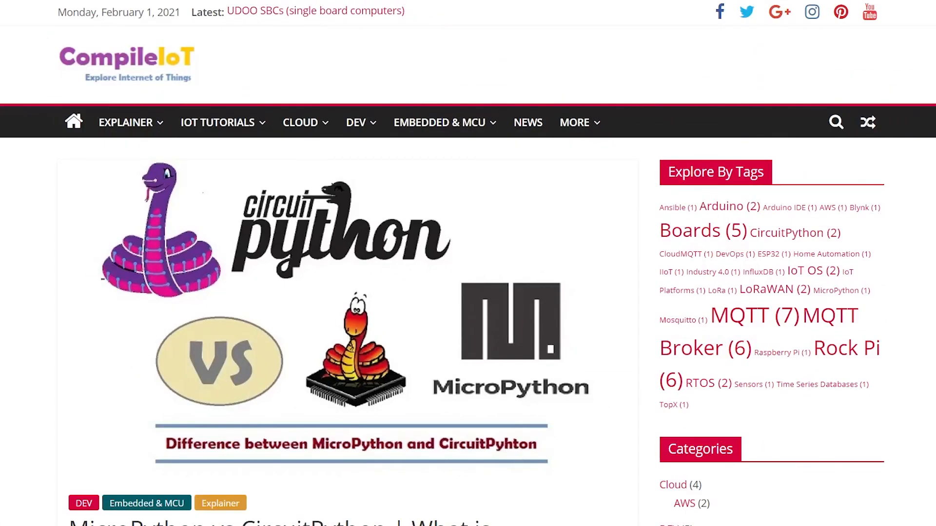
Step: Browse the raspberrypi repository and open Pico/MicroPython
{"action": "scroll", "scroll_direction": "down", "scroll_amount": 3}
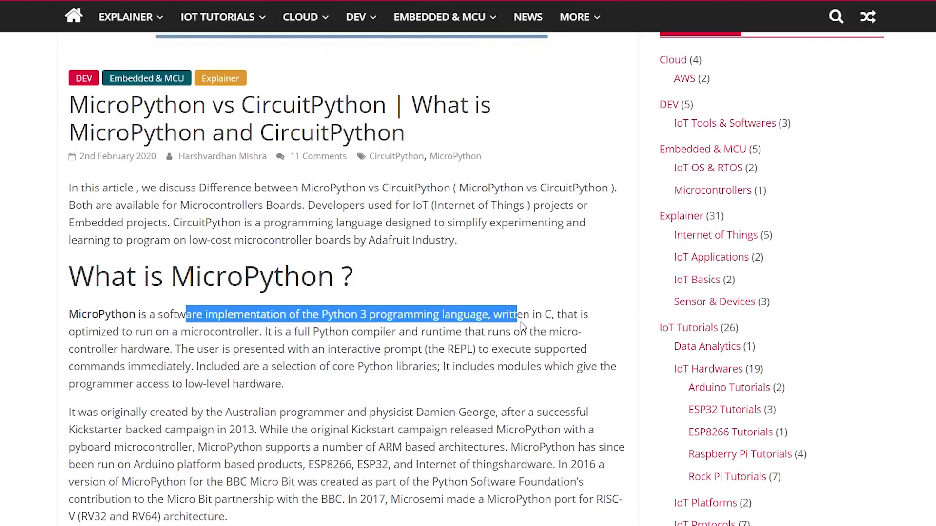
{"action": "scroll", "scroll_direction": "down", "scroll_amount": 3}
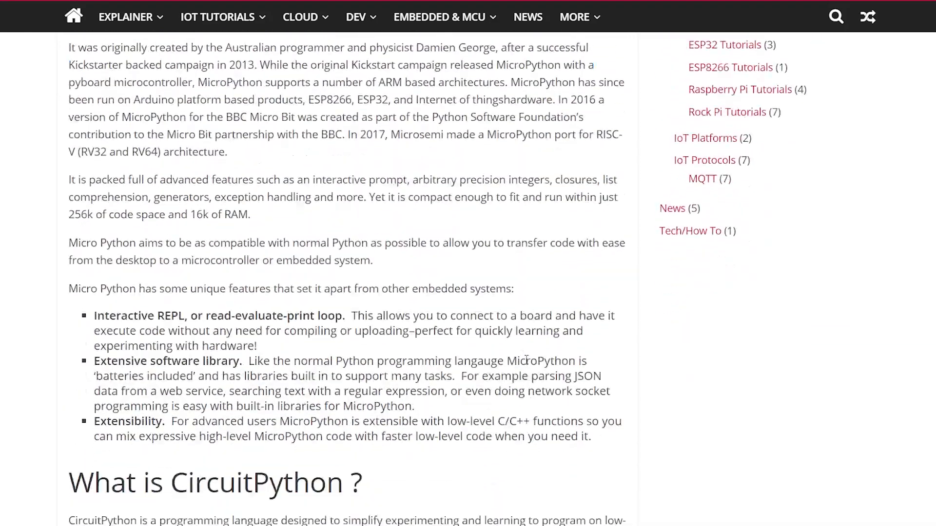
{"action": "scroll", "scroll_direction": "up", "scroll_amount": 3}
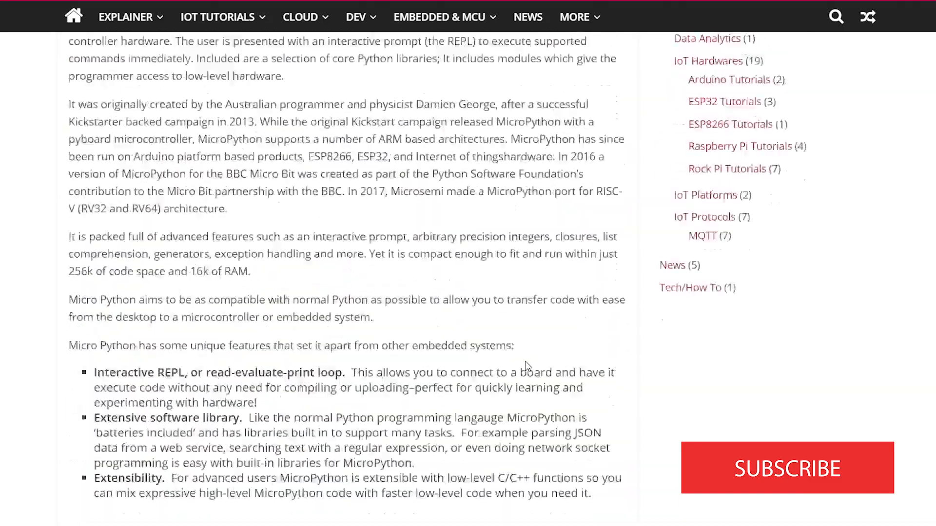
{"action": "scroll", "scroll_direction": "up", "scroll_amount": 3}
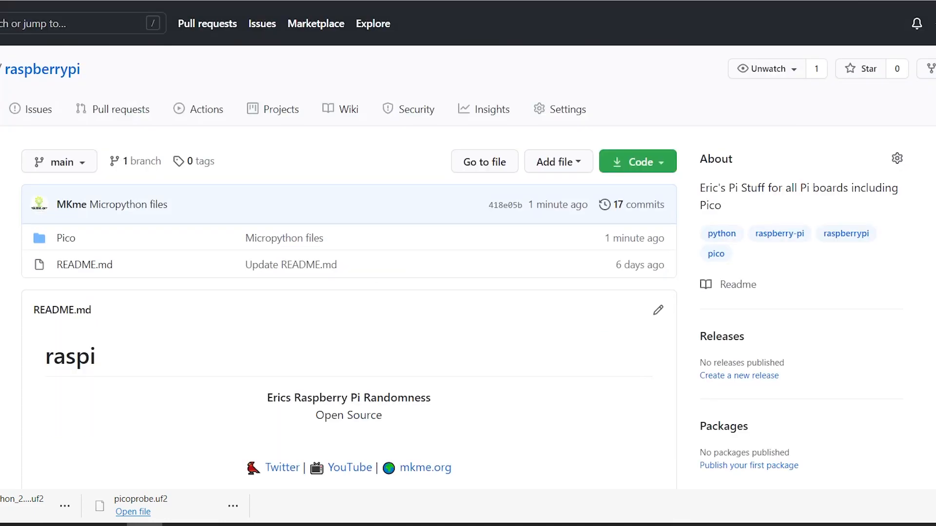
{"action": "left_click", "coordinate": [65, 237]}
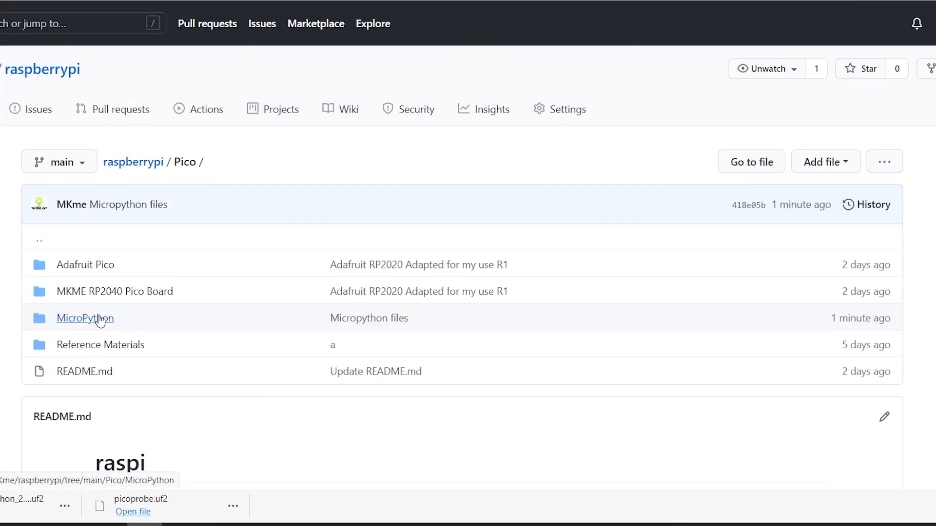
{"action": "left_click", "coordinate": [86, 318]}
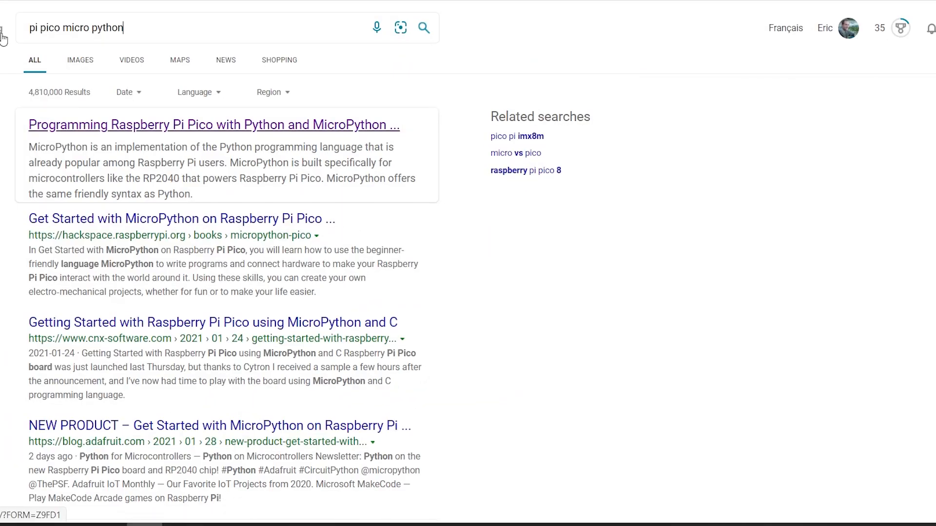
Step: Open The MagPi 'Programming Raspberry Pi Pico with Python and MicroPython' article and read to the boot mode instructions
{"action": "left_click", "coordinate": [213, 125]}
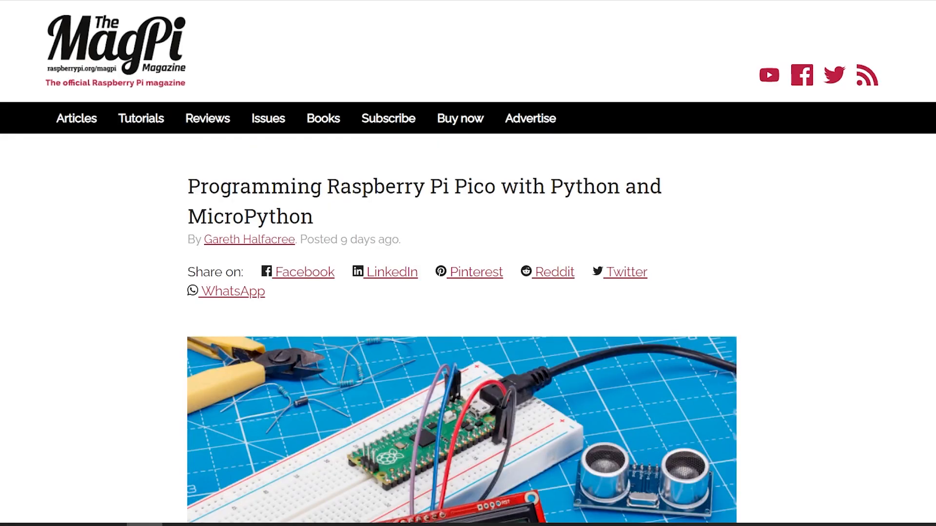
{"action": "scroll", "scroll_direction": "down", "scroll_amount": 3}
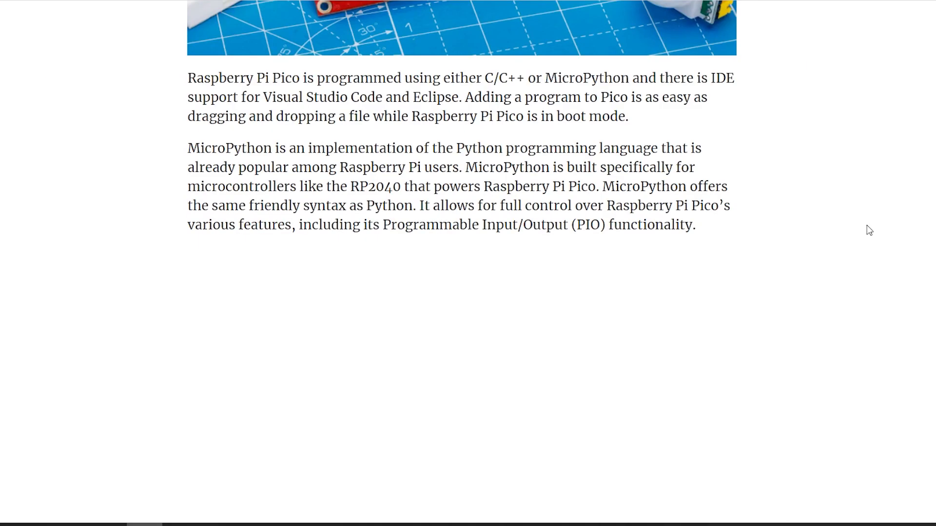
{"action": "scroll", "scroll_direction": "down", "scroll_amount": 3}
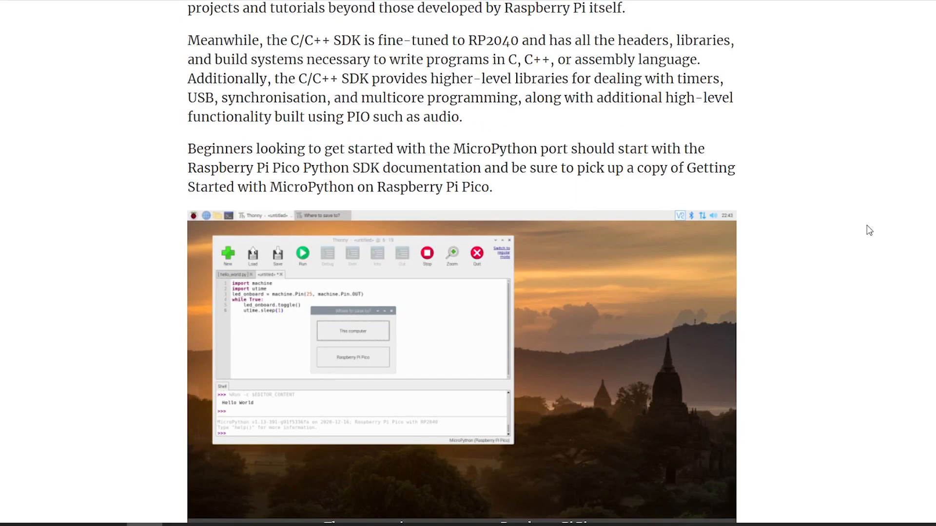
{"action": "scroll", "scroll_direction": "down", "scroll_amount": 3}
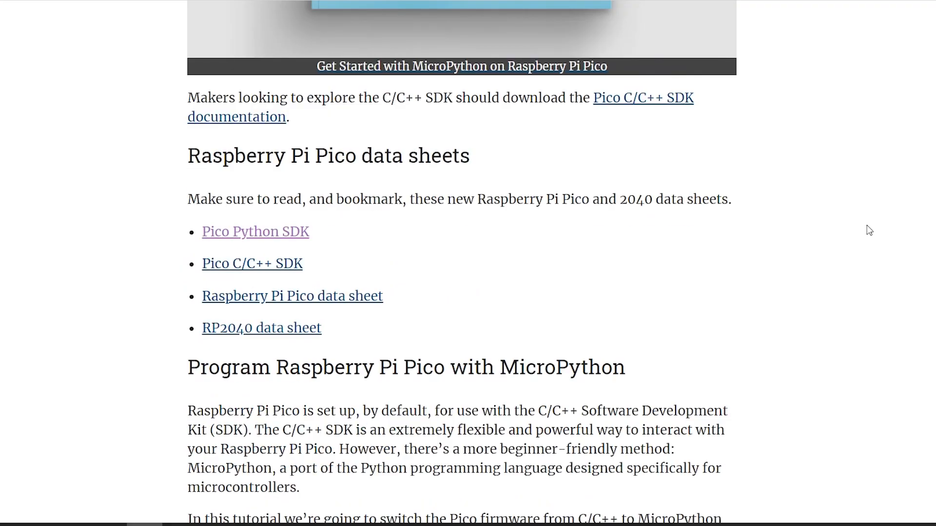
{"action": "scroll", "scroll_direction": "down", "scroll_amount": 3}
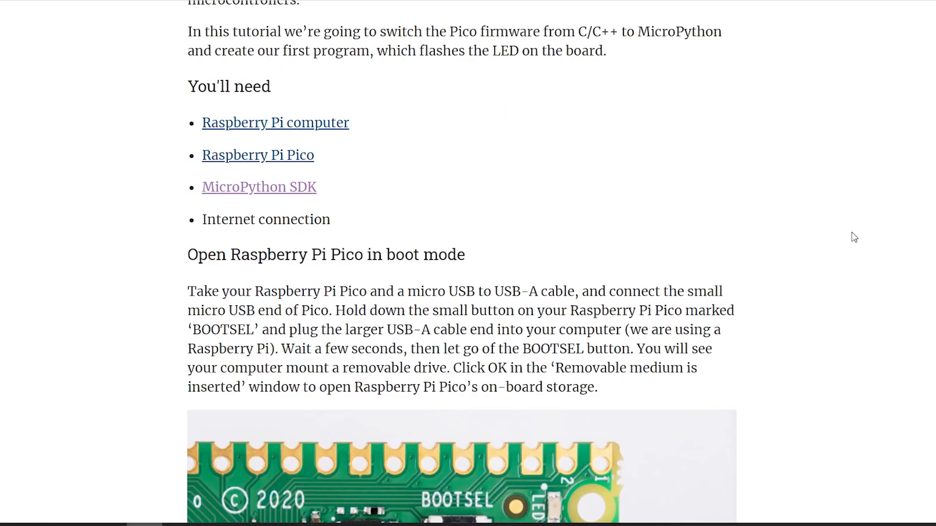
{"action": "scroll", "scroll_direction": "down", "scroll_amount": 3}
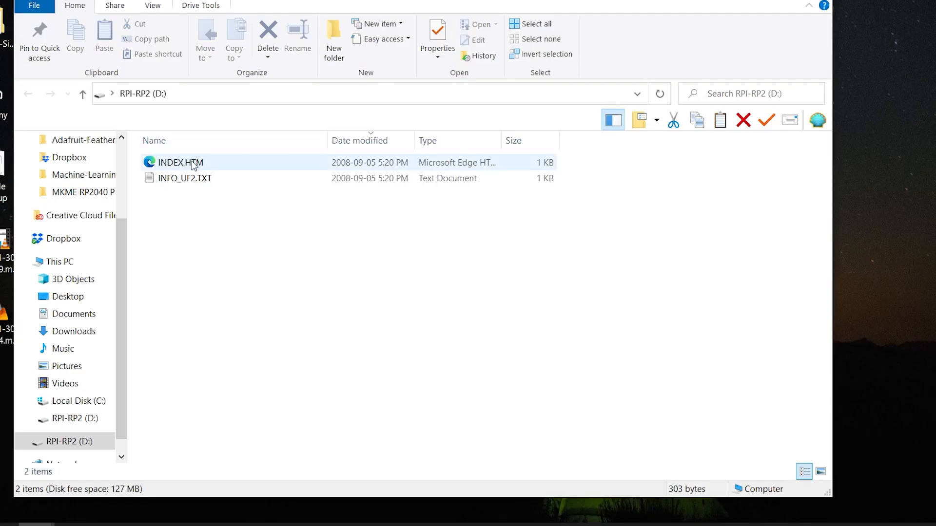
Step: Open INDEX.HTM from the RPI-RP2 (D:) drive in the browser
{"action": "left_click", "coordinate": [180, 163]}
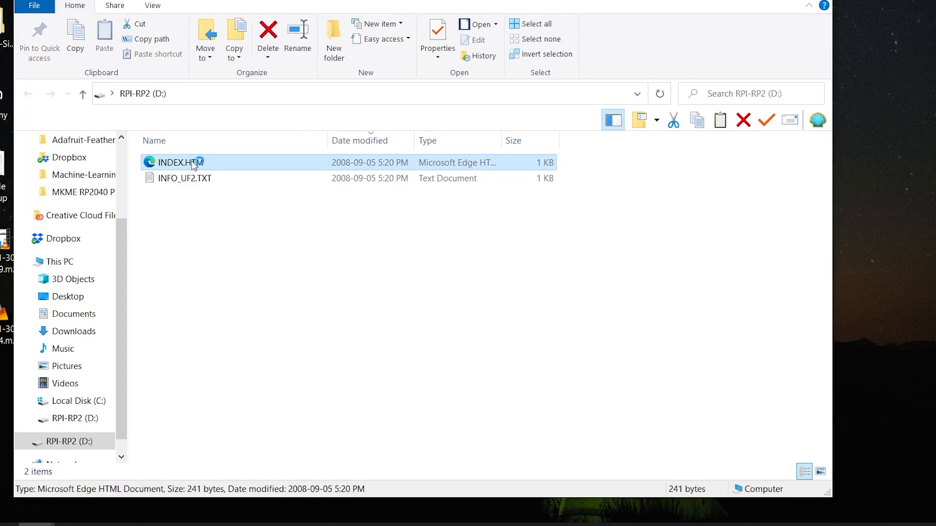
{"action": "double_click", "coordinate": [174, 163]}
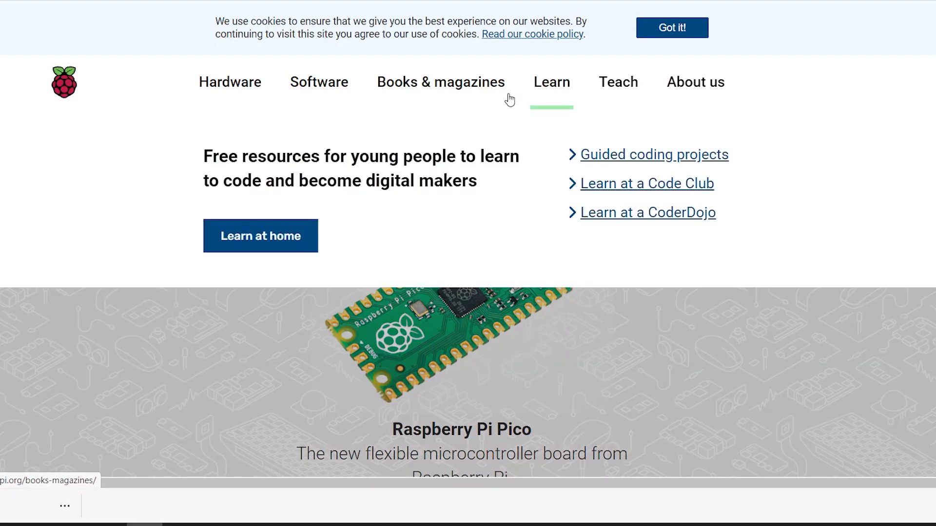
Step: Download the MicroPython UF2 file from Getting started with MicroPython and check its download options
{"action": "scroll", "scroll_direction": "down", "scroll_amount": 3}
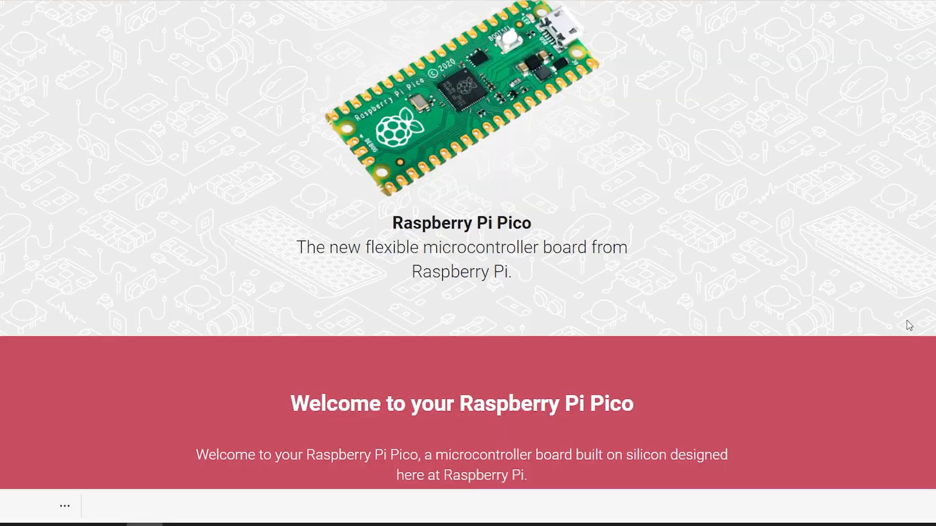
{"action": "scroll", "scroll_direction": "down", "scroll_amount": 3}
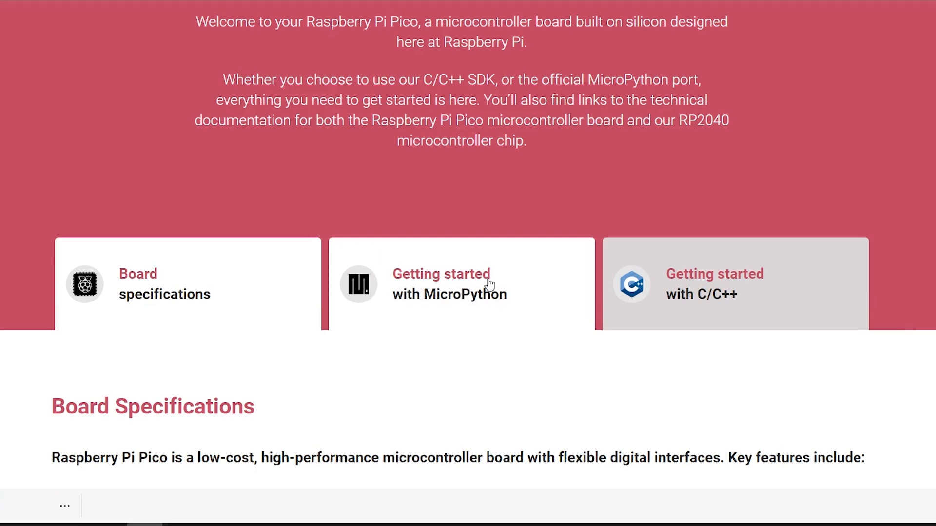
{"action": "left_click", "coordinate": [449, 284]}
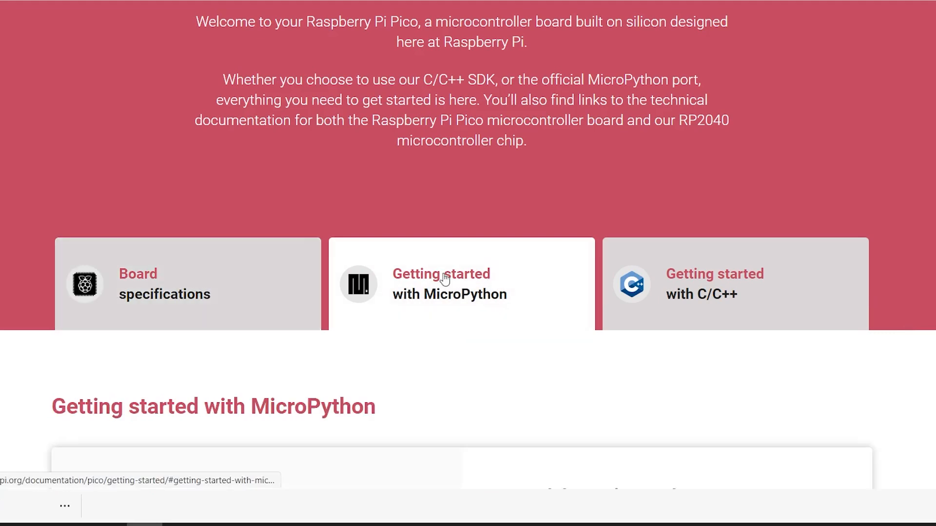
{"action": "scroll", "scroll_direction": "down", "scroll_amount": 3}
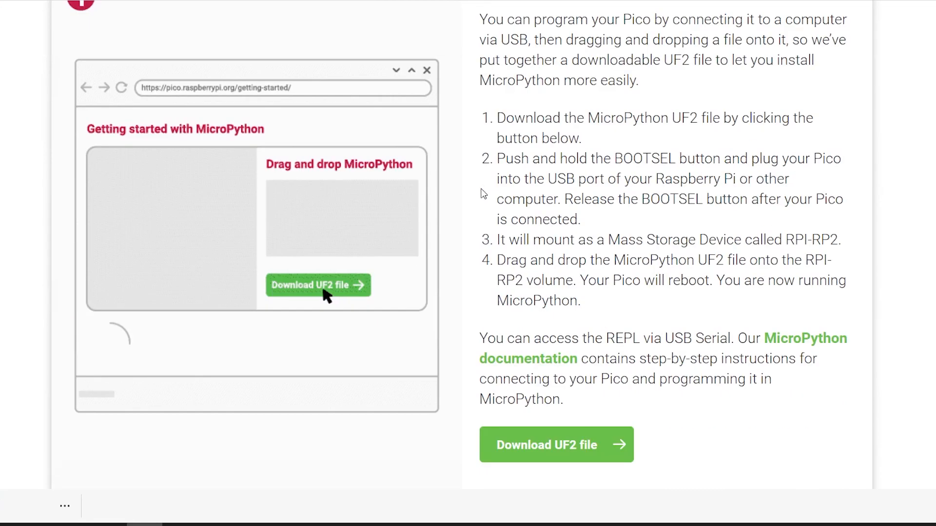
{"action": "left_click", "coordinate": [555, 445]}
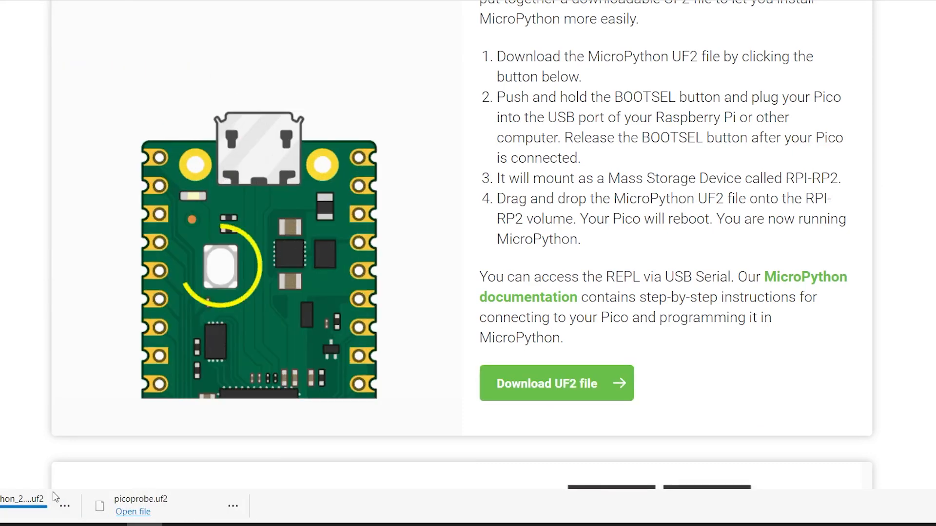
{"action": "left_click", "coordinate": [65, 506]}
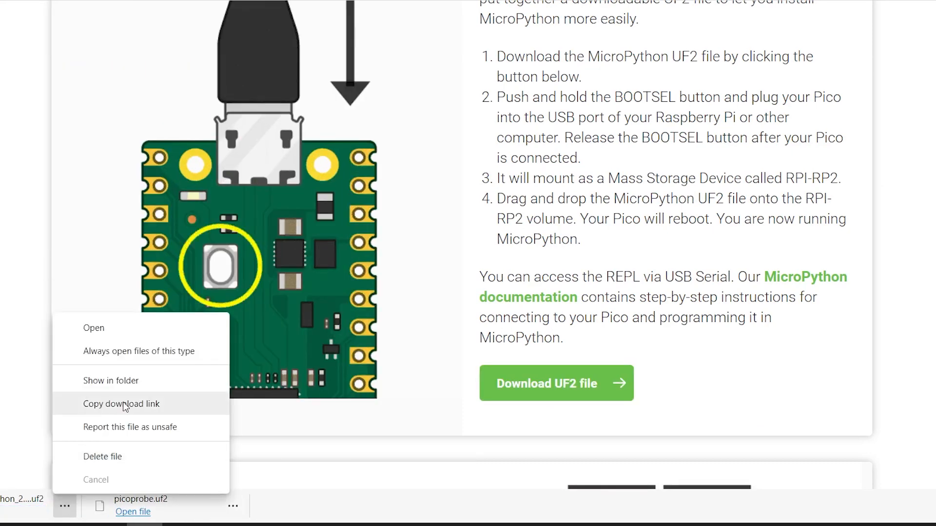
{"action": "left_click", "coordinate": [110, 380]}
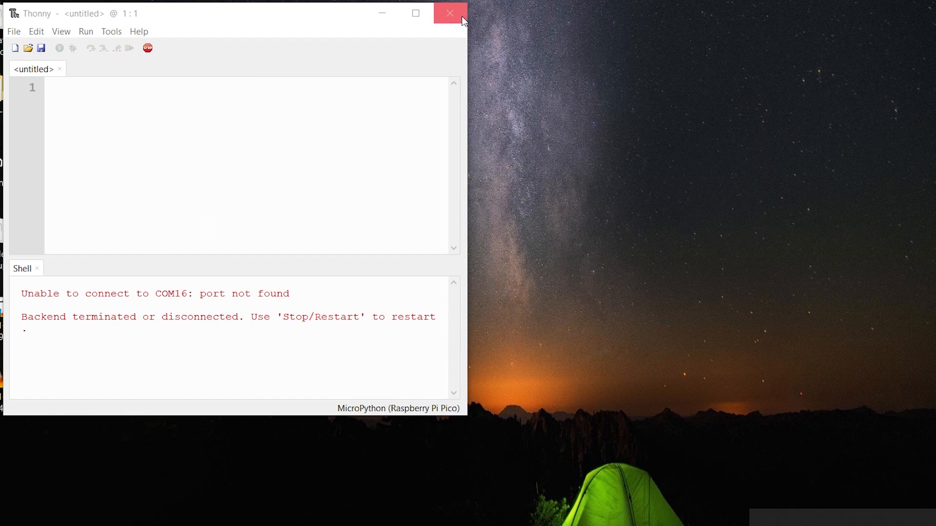
Step: In Tools > Options > Interpreter, set the Pico port to be detected automatically
{"action": "left_click", "coordinate": [450, 13]}
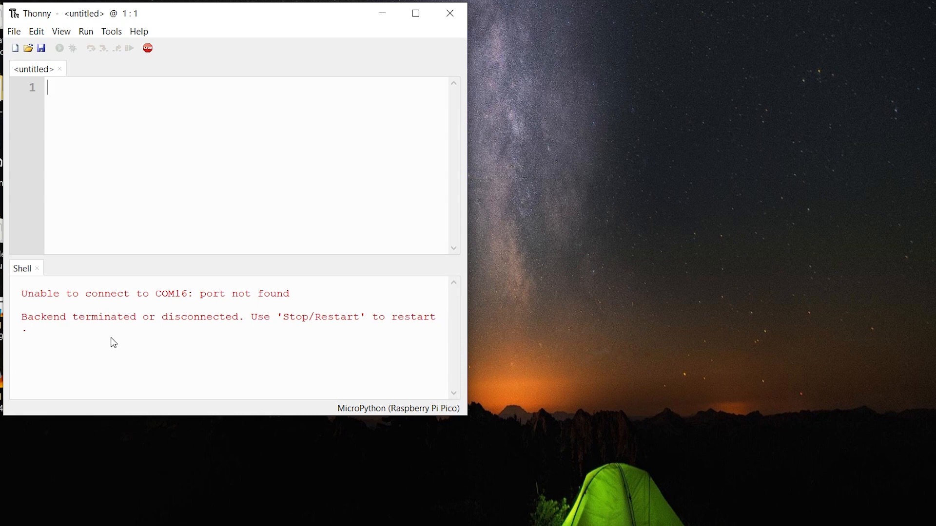
{"action": "left_click", "coordinate": [111, 31]}
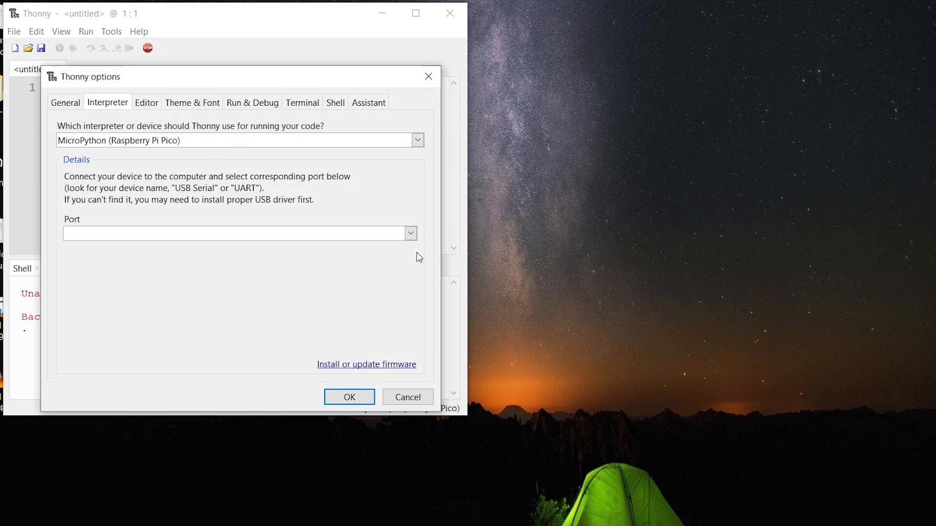
{"action": "left_click", "coordinate": [410, 233]}
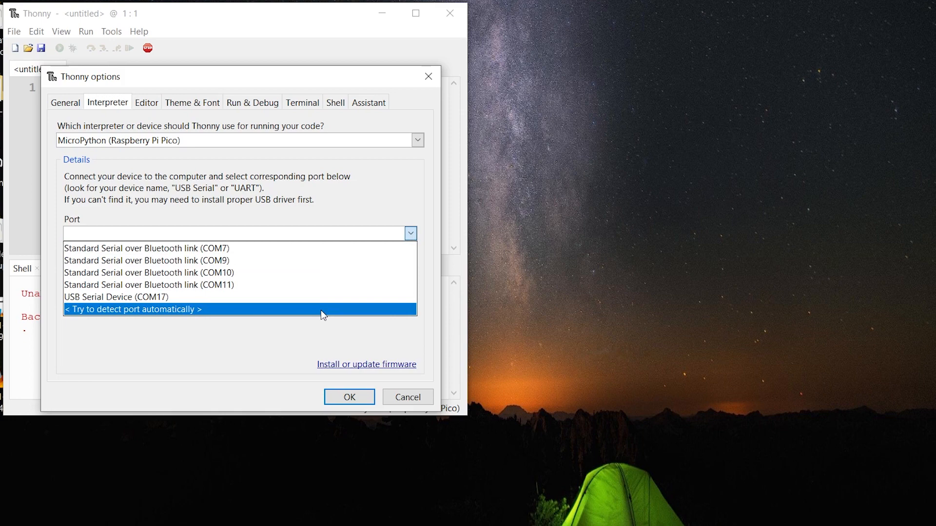
{"action": "left_click", "coordinate": [349, 397]}
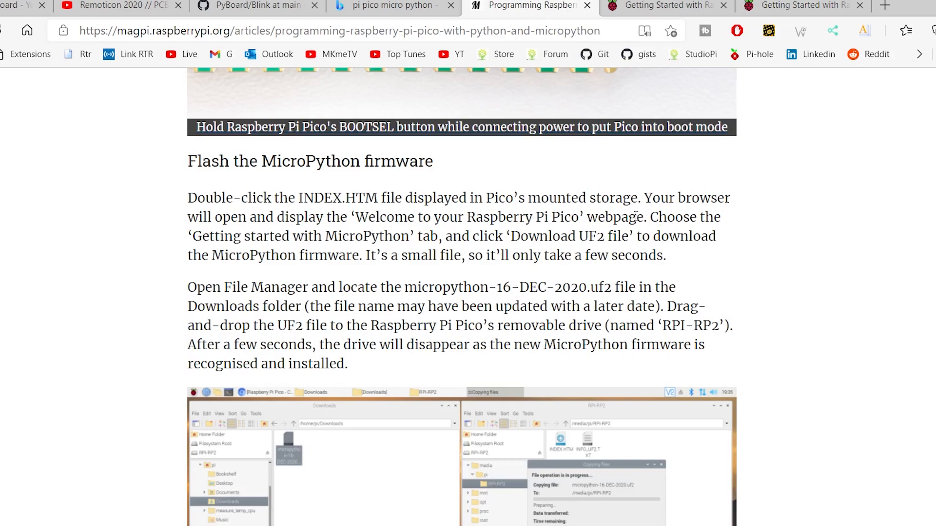
Step: Scroll the MagPi article to the 'Code Hello World in MicroPython' section
{"action": "scroll", "scroll_direction": "down", "scroll_amount": 3}
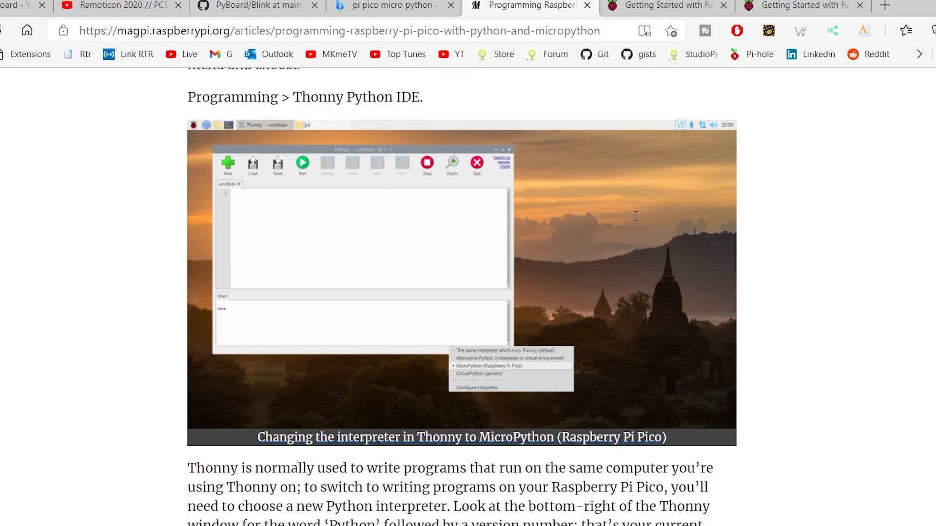
{"action": "scroll", "scroll_direction": "down", "scroll_amount": 3}
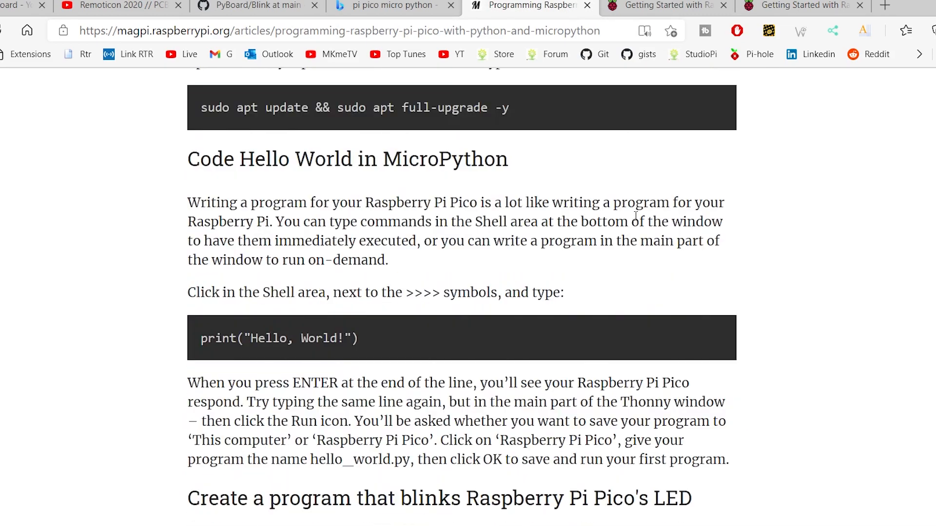
{"action": "scroll", "scroll_direction": "down", "scroll_amount": 3}
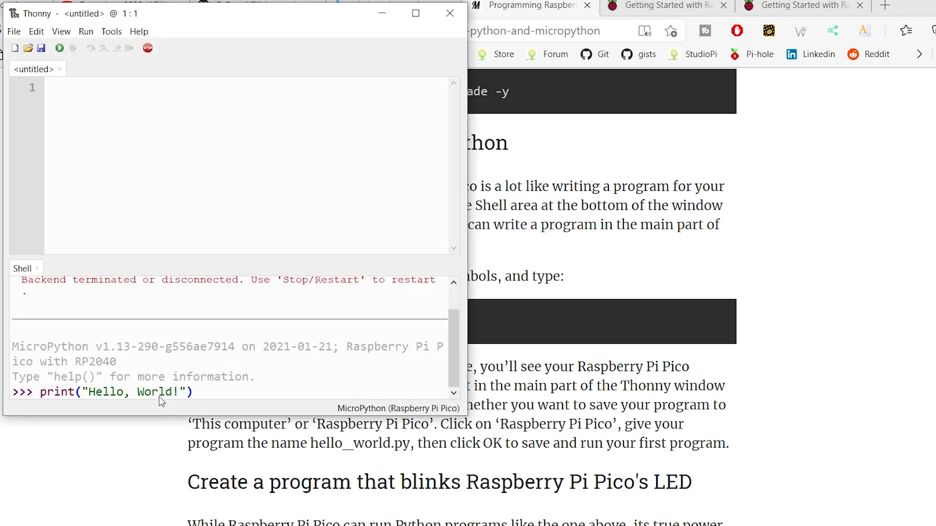
Step: Run print("Hello, World!") in the Pico's MicroPython shell
{"action": "key", "text": "Return"}
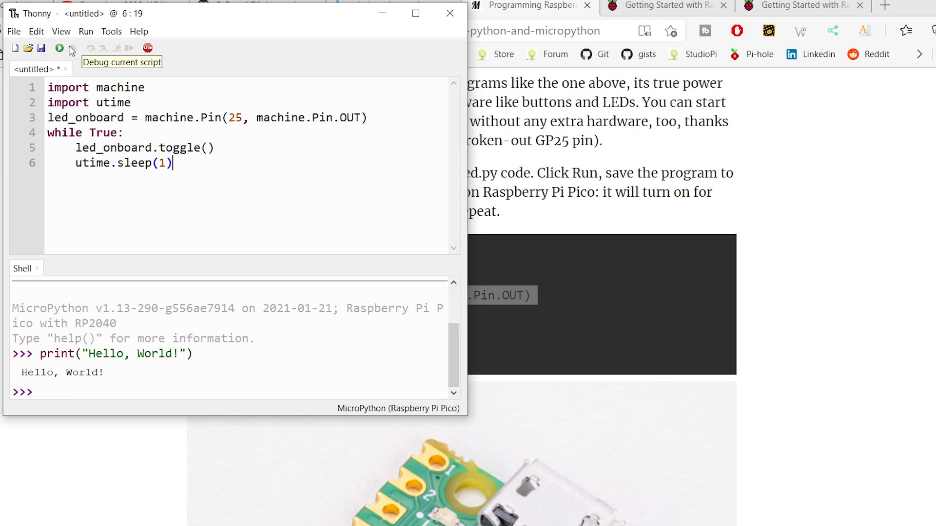
Step: Run the LED blink script and save it onto the Raspberry Pi Pico as main.py
{"action": "left_click", "coordinate": [40, 48]}
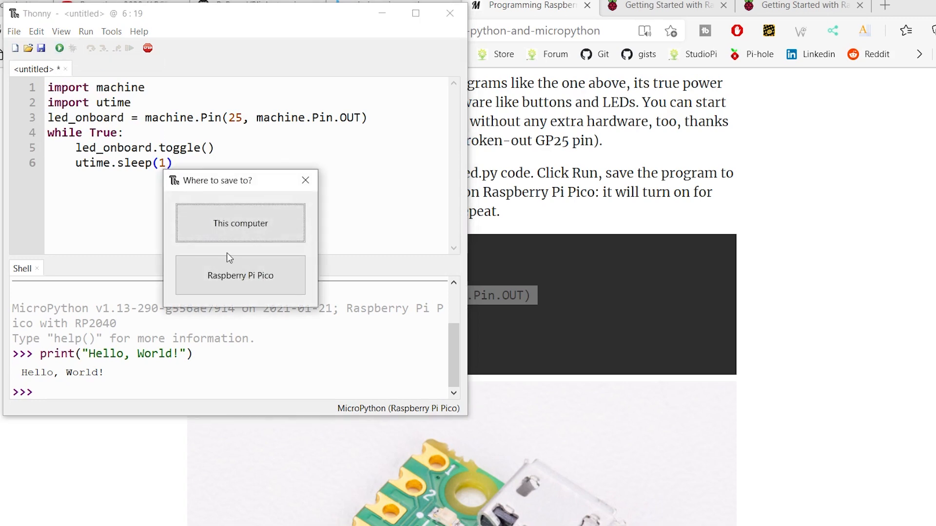
{"action": "left_click", "coordinate": [240, 275]}
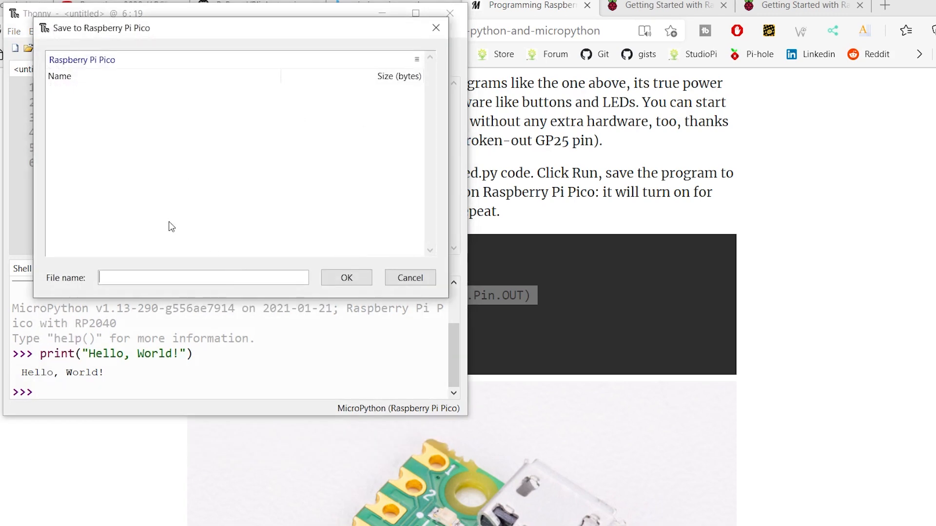
{"action": "type", "text": "main."}
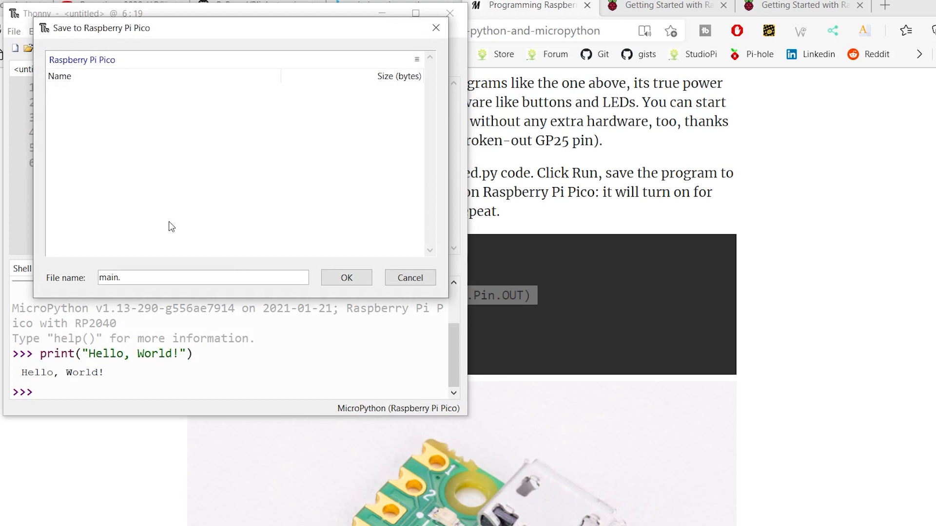
{"action": "type", "text": "py"}
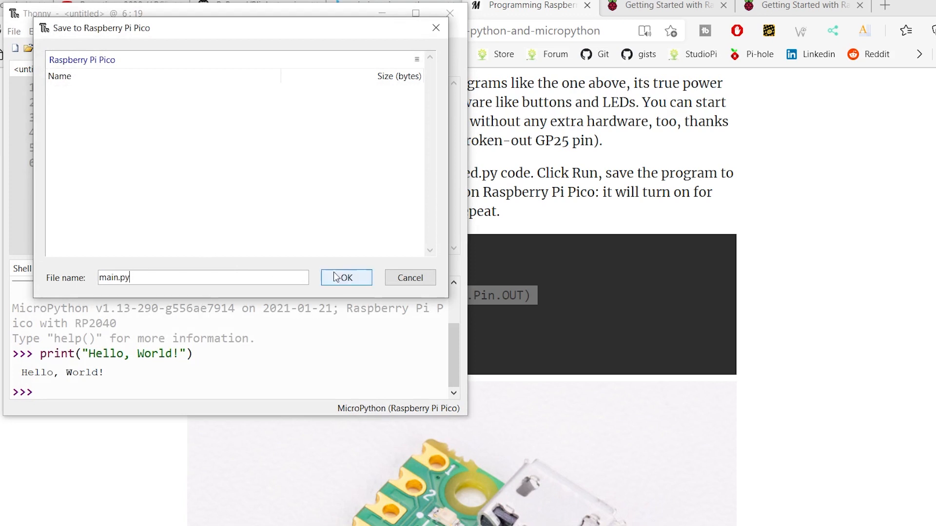
{"action": "left_click", "coordinate": [345, 278]}
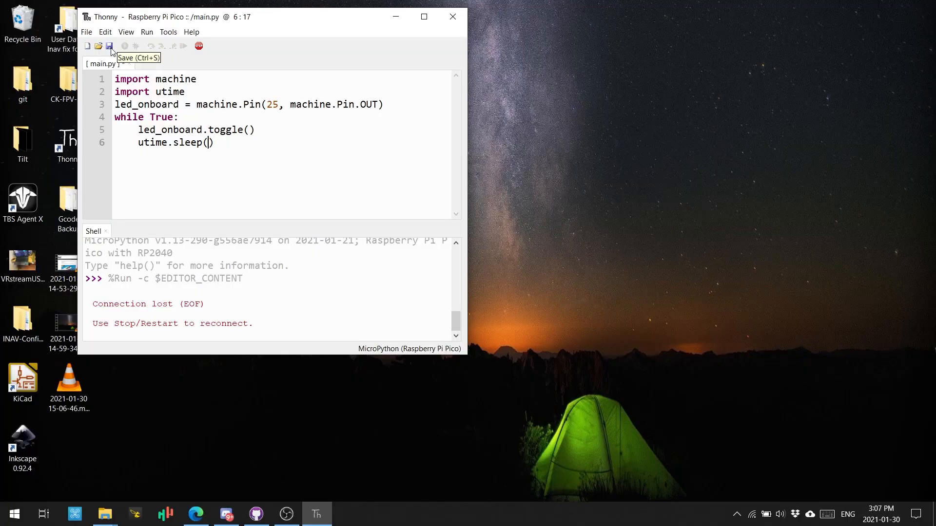
Step: Change utime.sleep(1) to utime.sleep(3) in main.py and rerun it on the Pico
{"action": "type", "text": "3"}
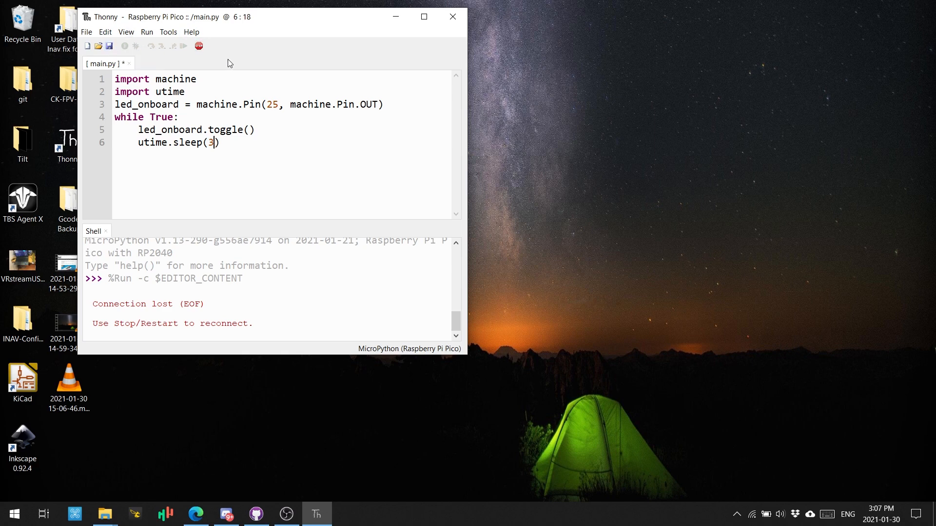
{"action": "mouse_move", "coordinate": [216, 54]}
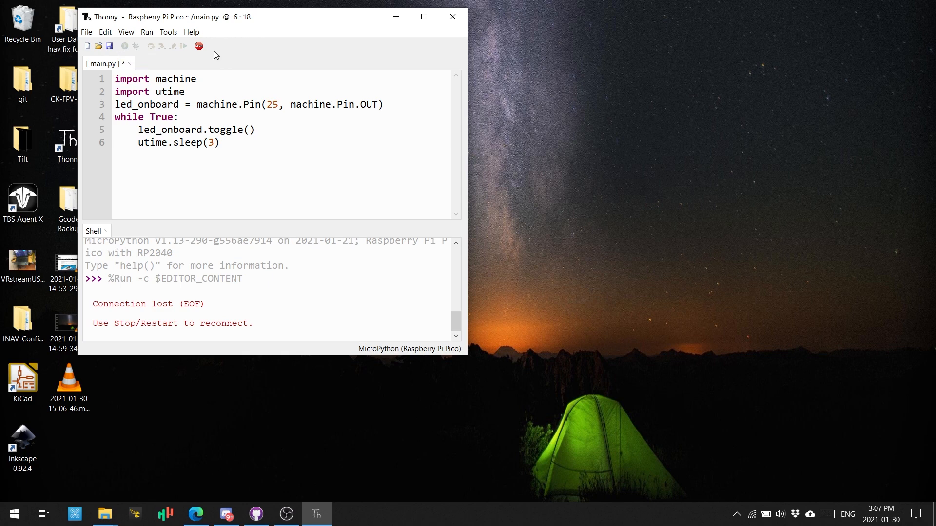
{"action": "left_click", "coordinate": [125, 46]}
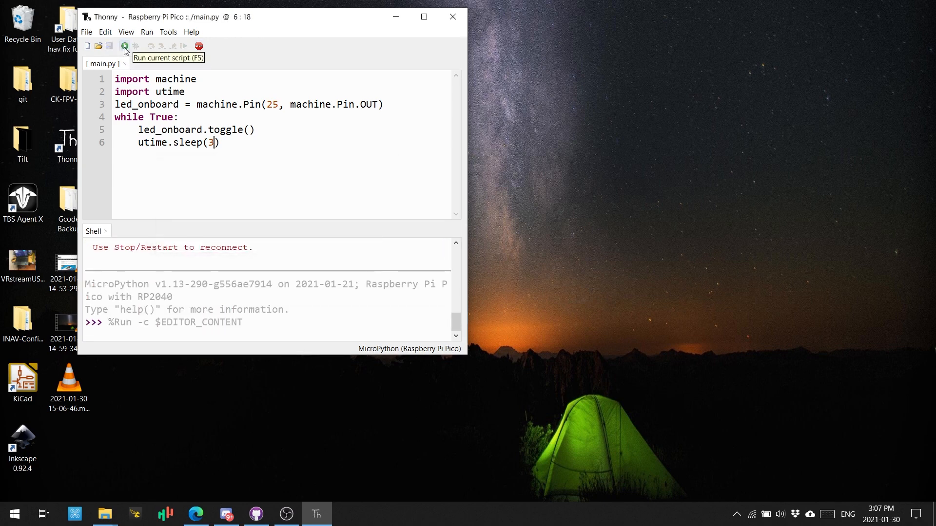